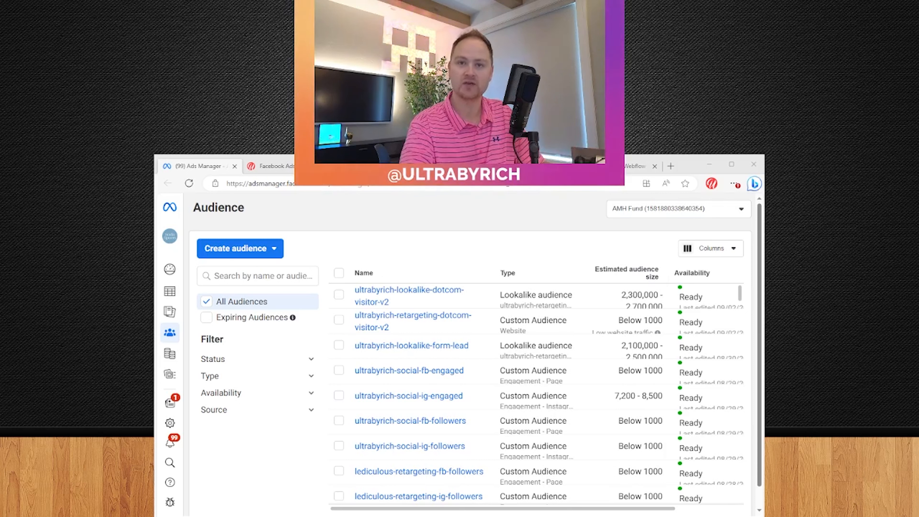
# - Begin a new Custom Audience with Lead form as its Meta source
pyautogui.click(240, 247)
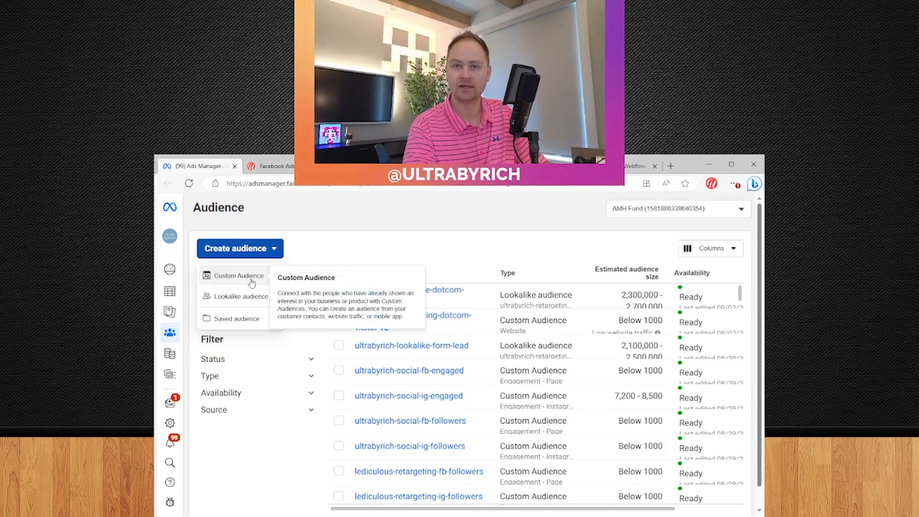
pyautogui.click(238, 275)
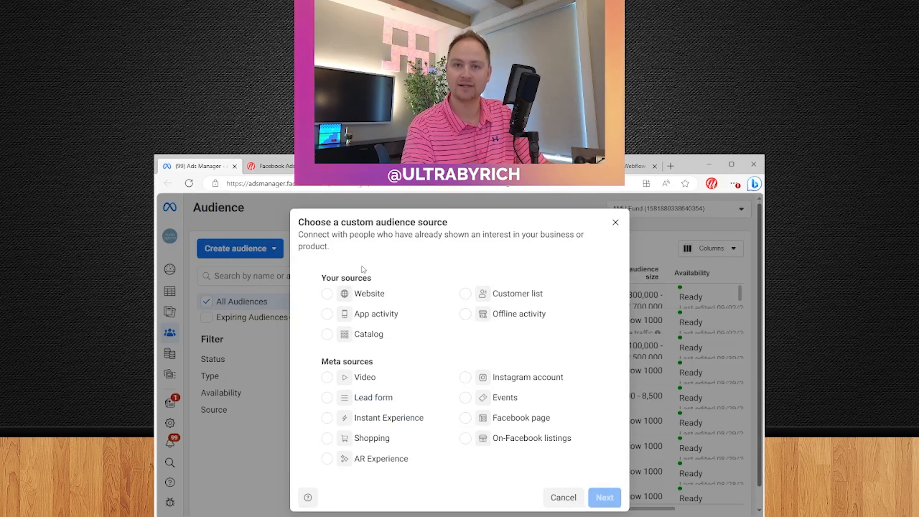
pyautogui.moveTo(367, 405)
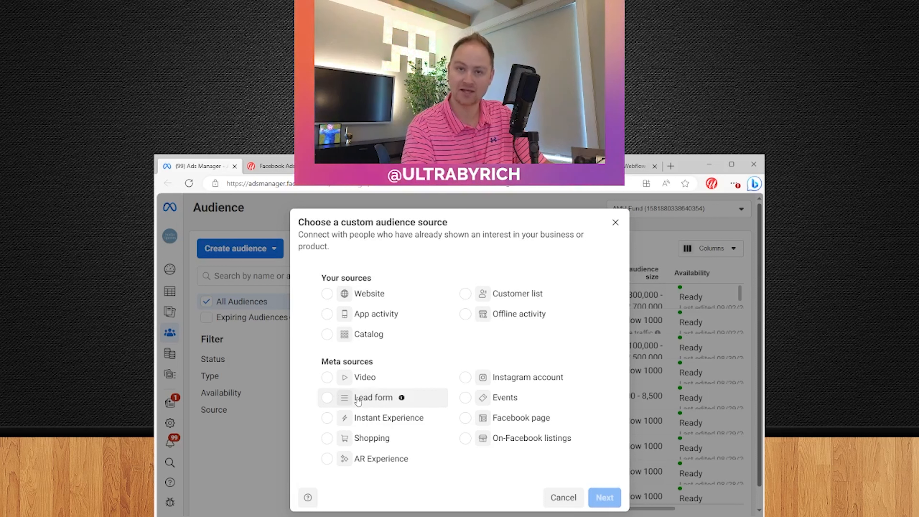
pyautogui.click(327, 397)
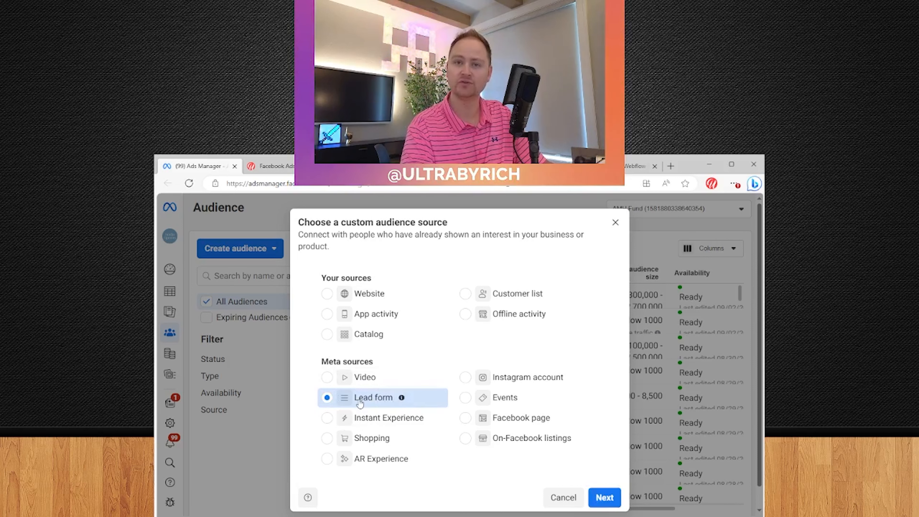
pyautogui.moveTo(428, 405)
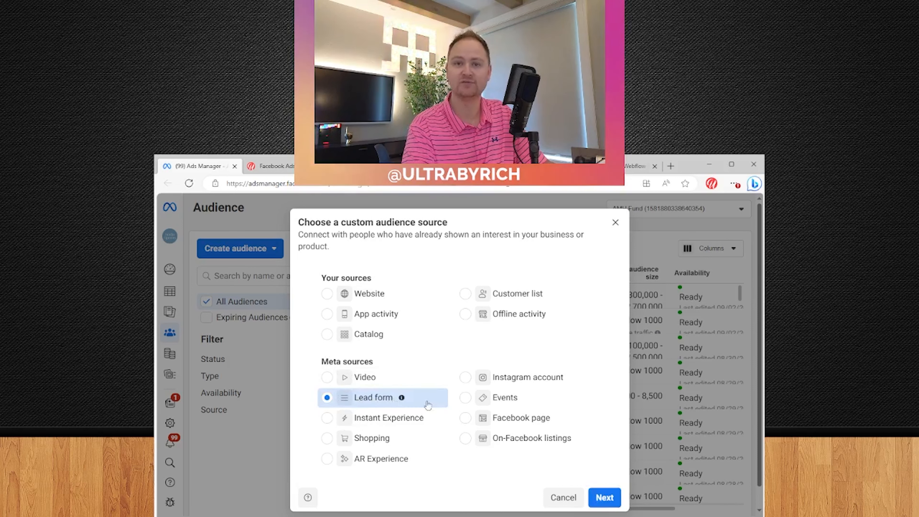
# - Target people on the Ultra By Rich page who opened but didn't submit the form
pyautogui.click(604, 497)
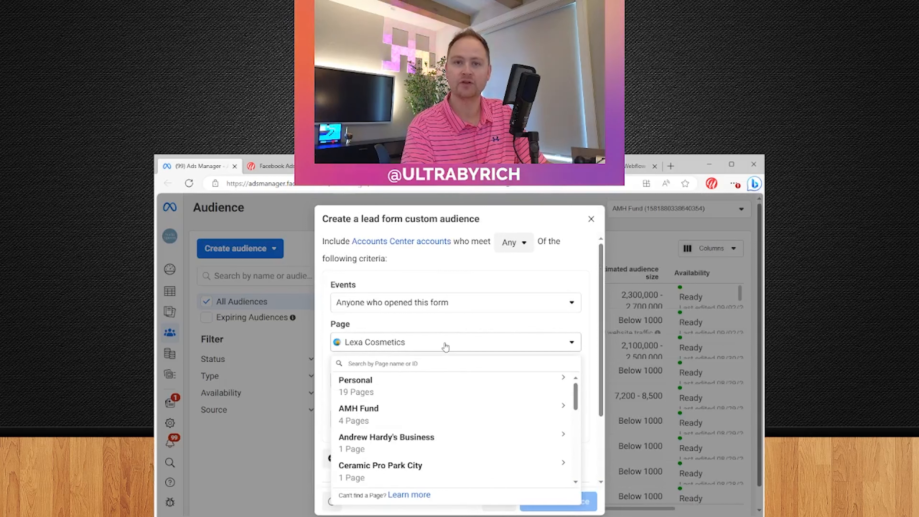
pyautogui.write('ultra')
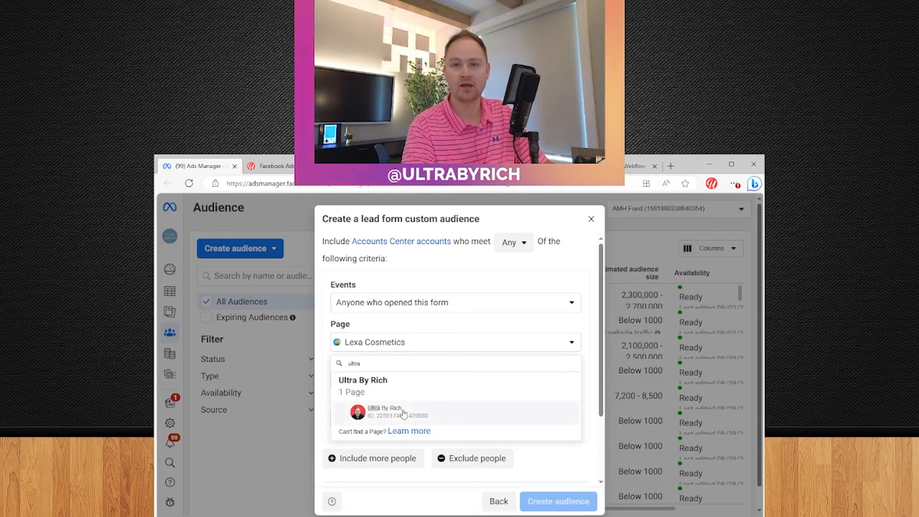
pyautogui.click(454, 303)
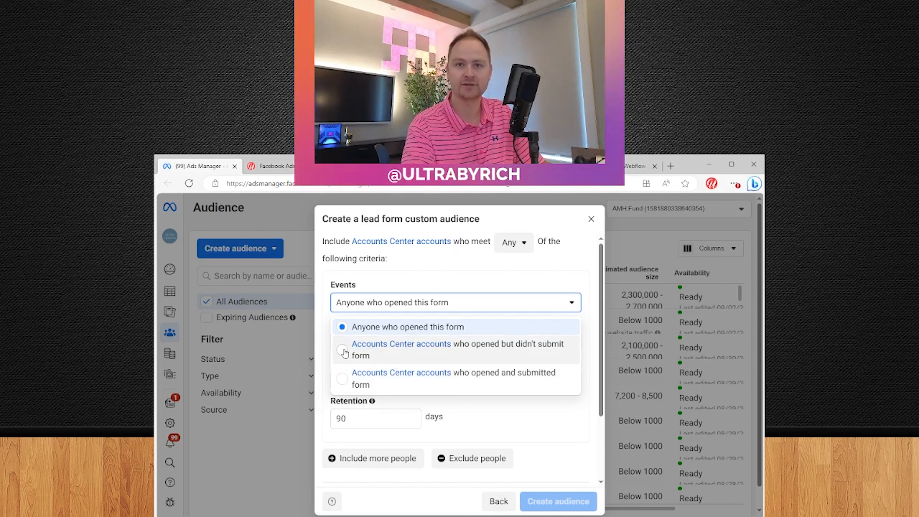
pyautogui.click(457, 349)
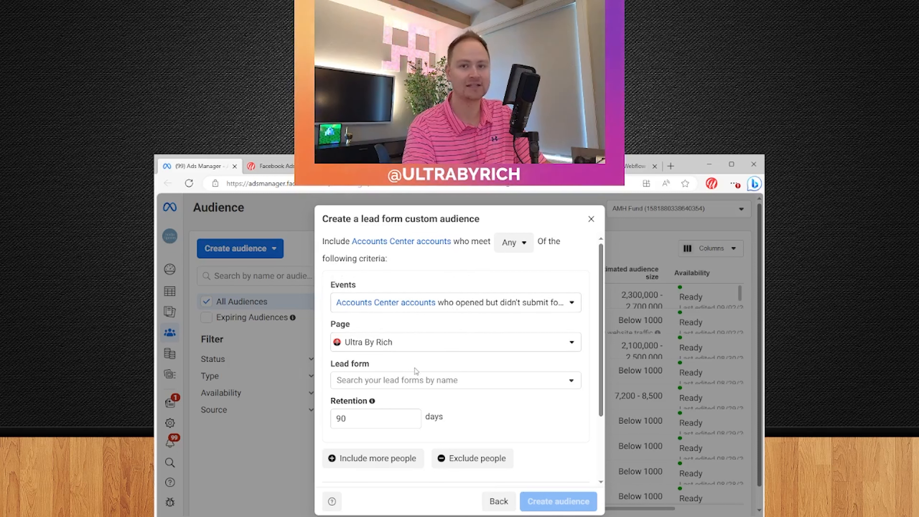
pyautogui.moveTo(398, 390)
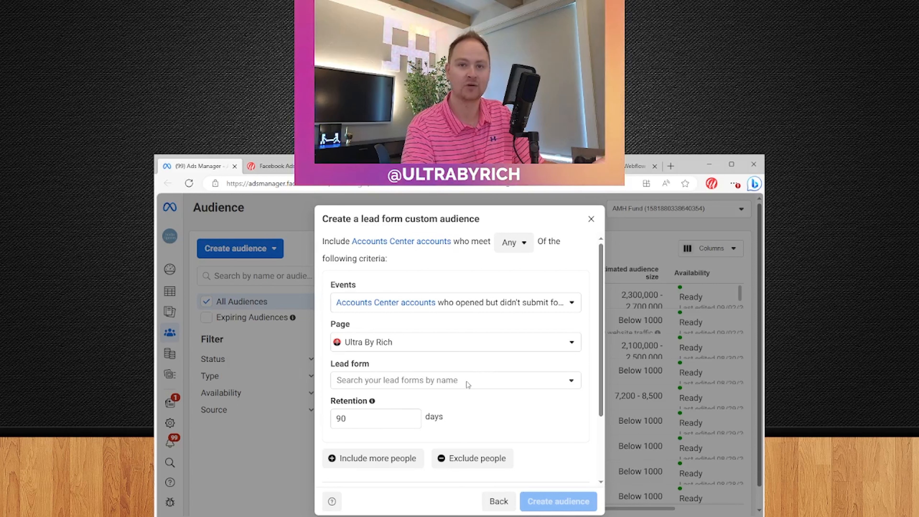
pyautogui.click(451, 379)
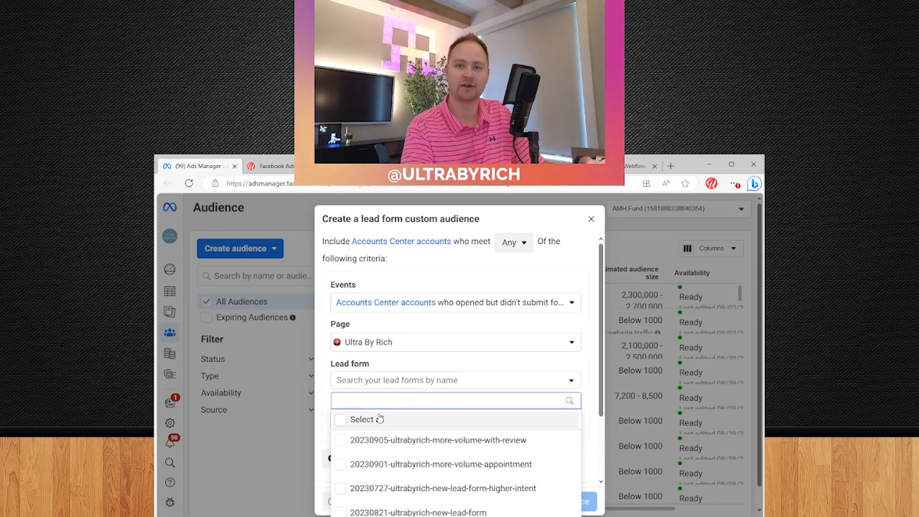
# - Select all four of the page's lead forms for the audience with 90-day retention
pyautogui.click(340, 420)
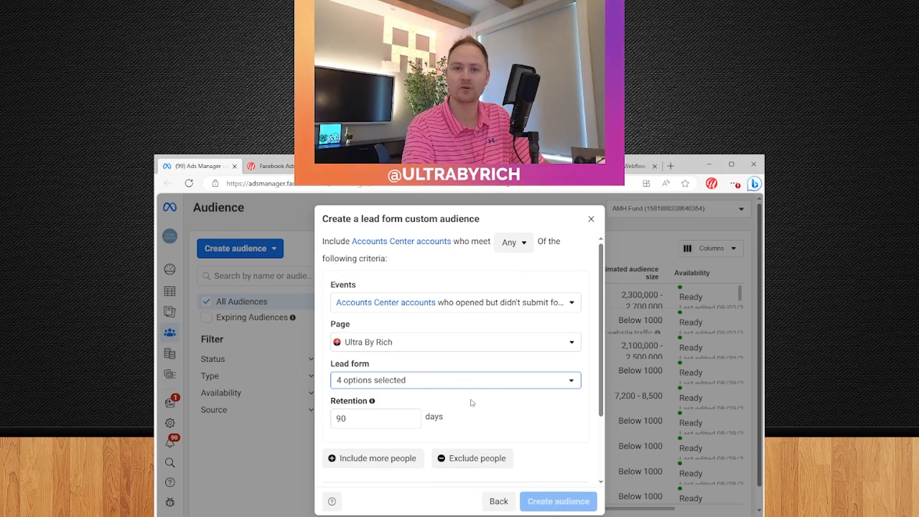
pyautogui.moveTo(462, 408)
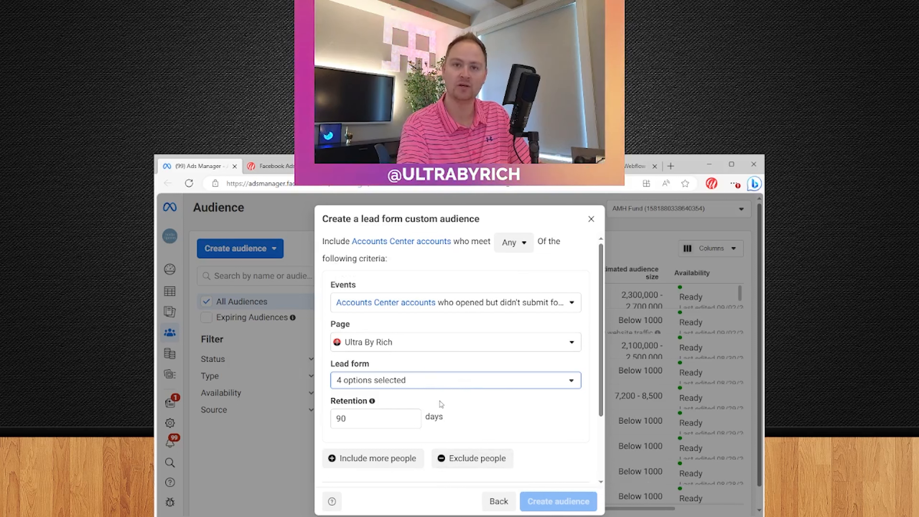
pyautogui.click(454, 380)
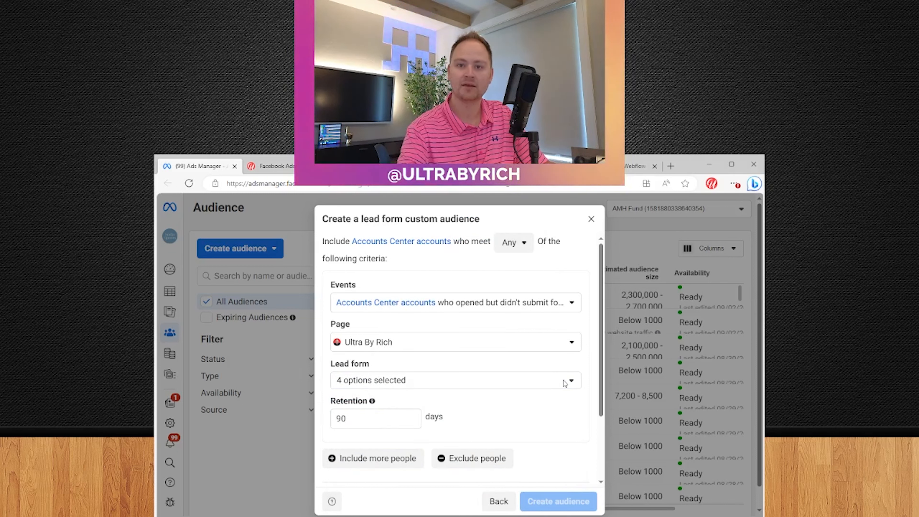
pyautogui.scroll(-3)
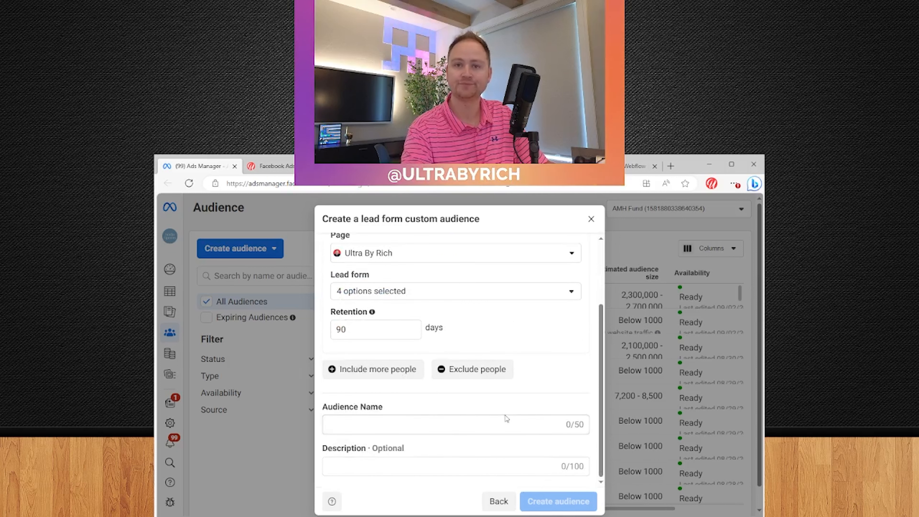
# - Name the audience 'ultrabyrich-retargeting-forms', removing the date prefix
pyautogui.write('20230905-ultrabyrich-')
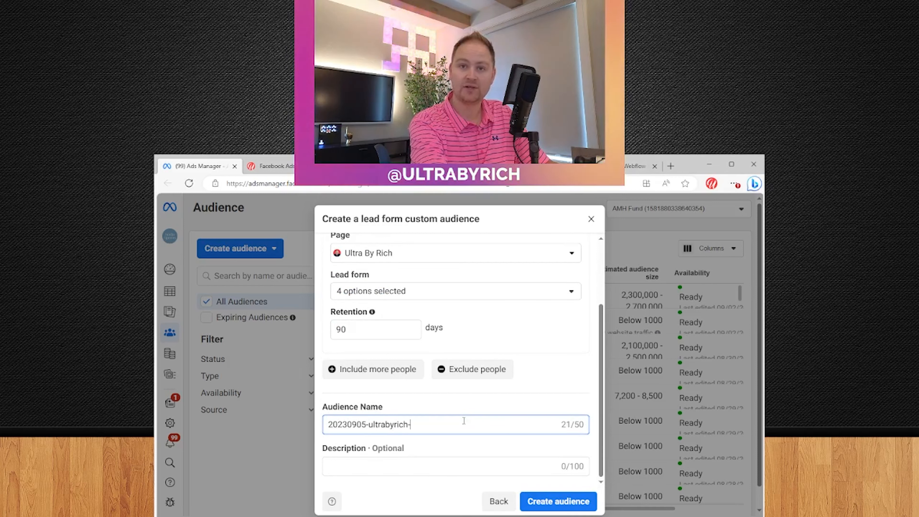
pyautogui.write('retargeting-')
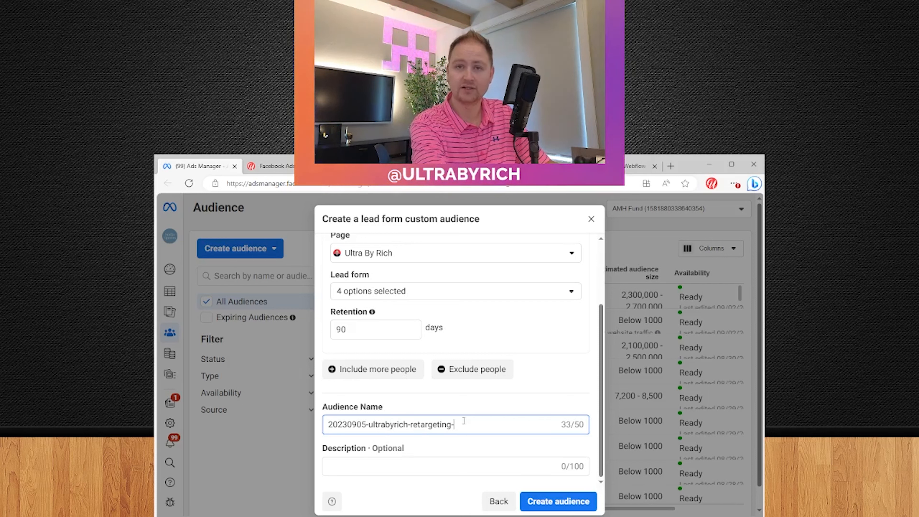
pyautogui.write('forms')
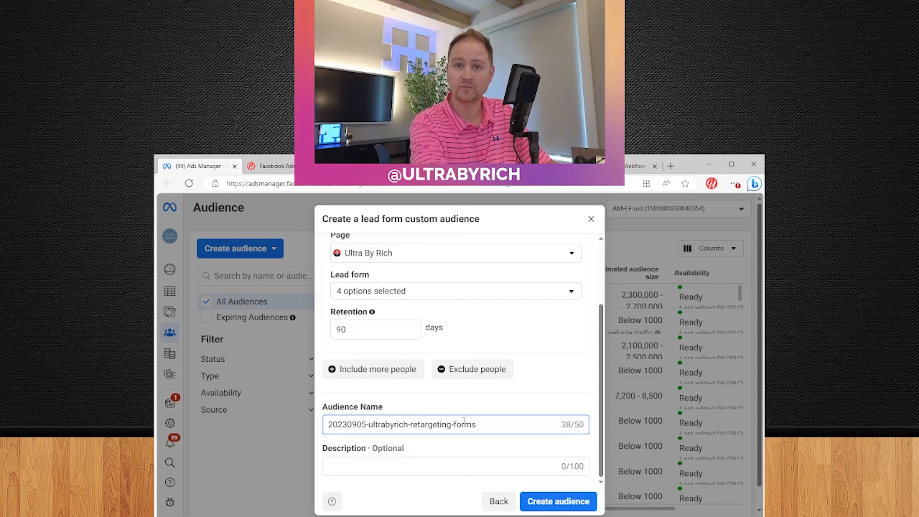
pyautogui.doubleClick(347, 424)
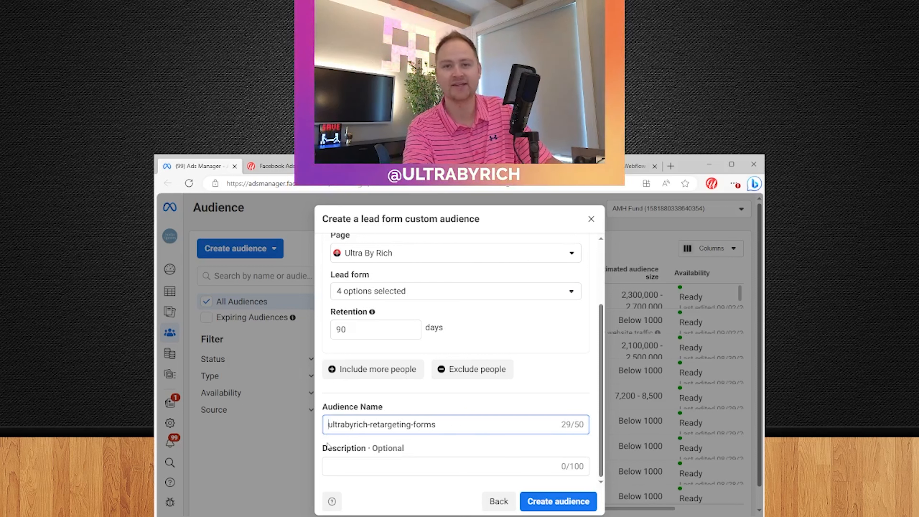
pyautogui.doubleClick(345, 424)
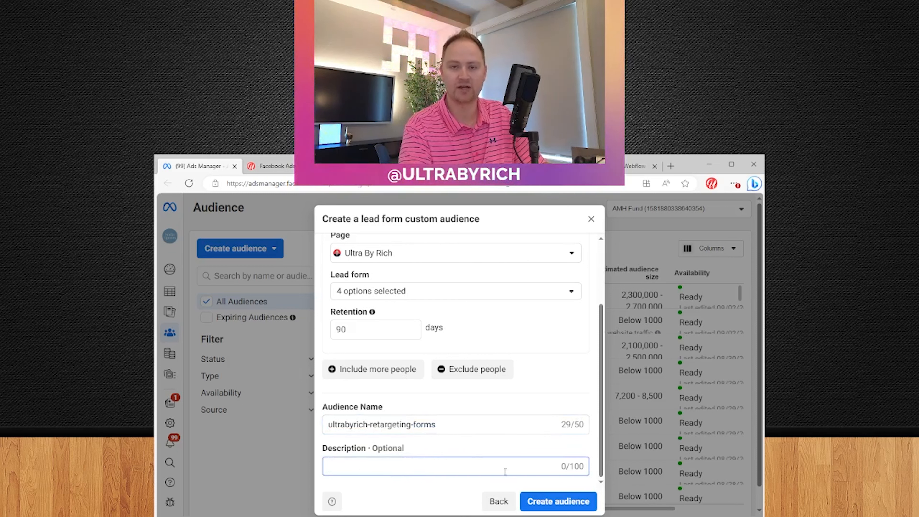
pyautogui.click(372, 369)
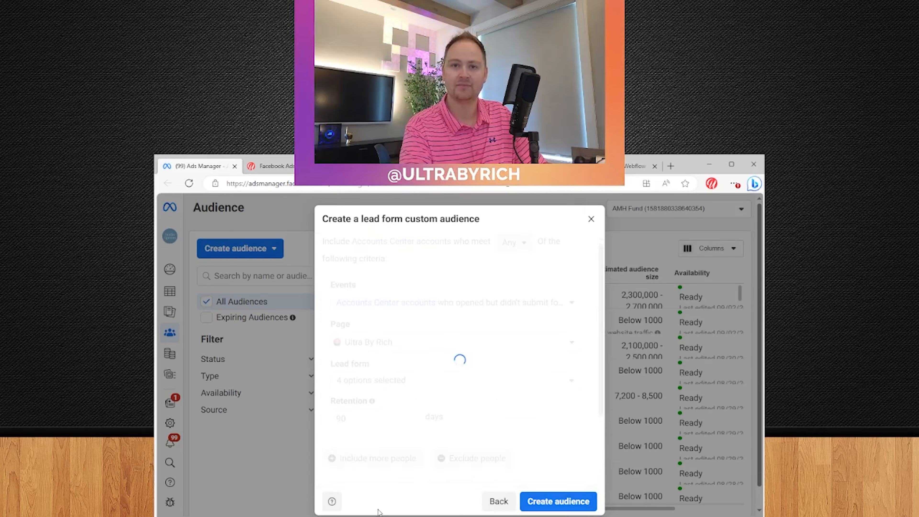
# - Create the retargeting audience and navigate to the Campaigns list
pyautogui.click(557, 501)
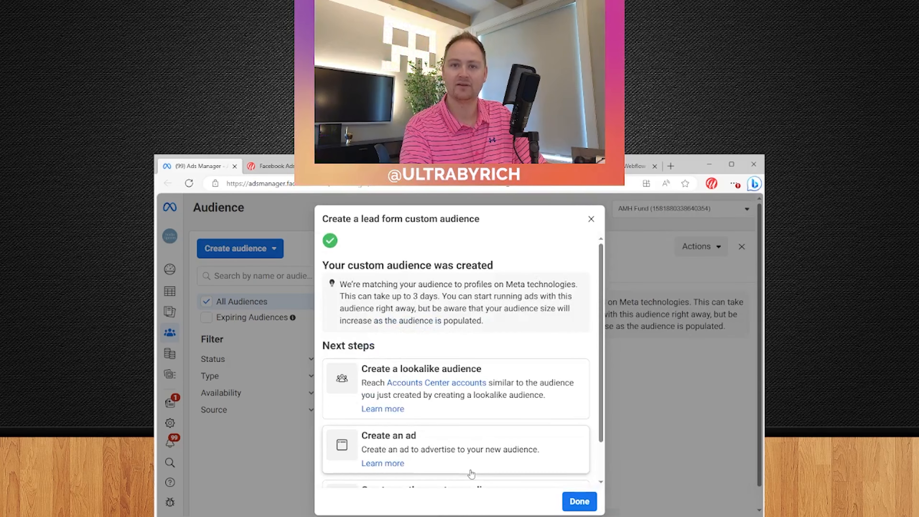
pyautogui.click(577, 501)
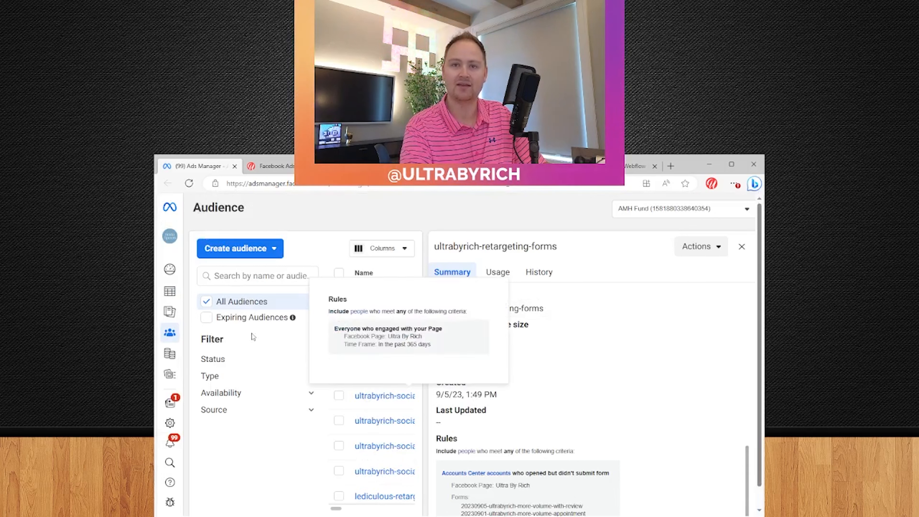
pyautogui.click(169, 206)
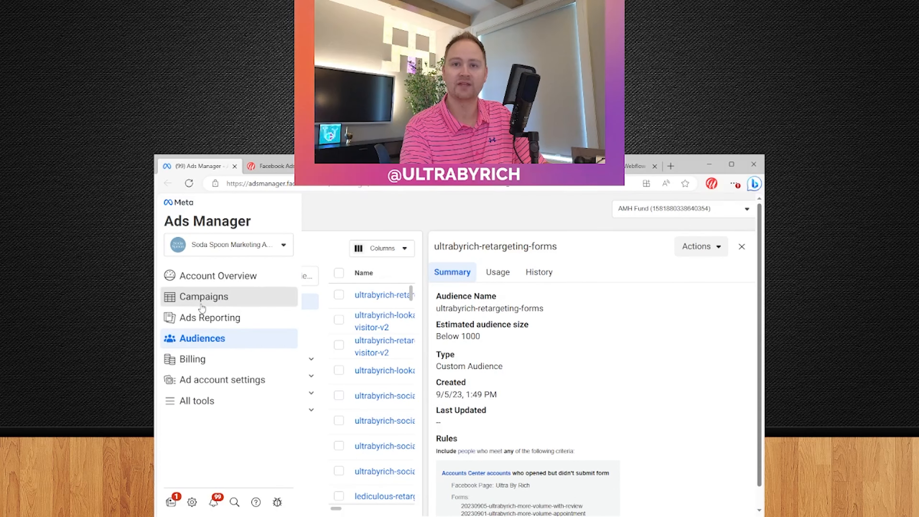
pyautogui.click(204, 296)
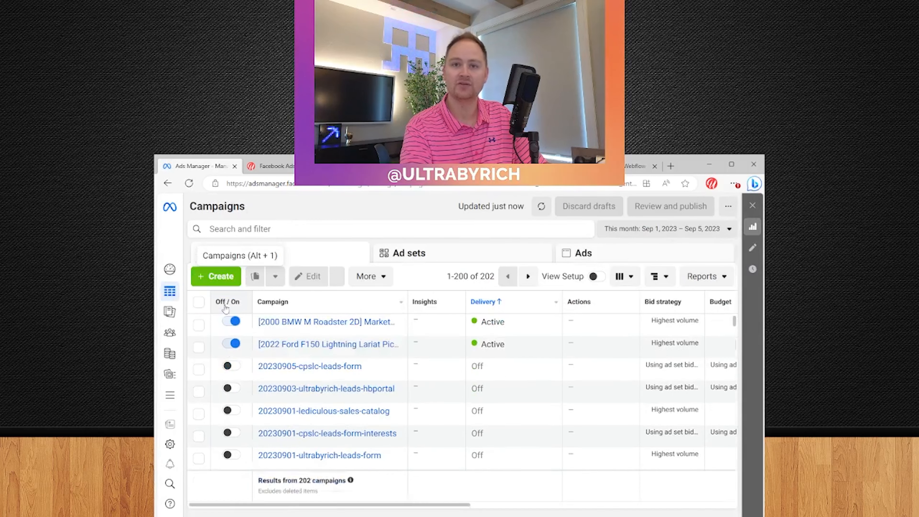
# - Create a new campaign with the Leads objective, set up manually
pyautogui.click(215, 276)
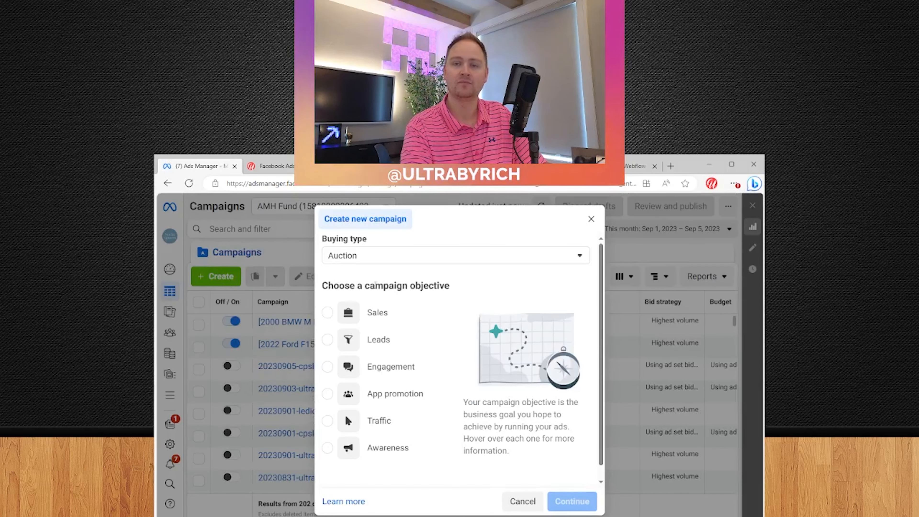
pyautogui.click(327, 339)
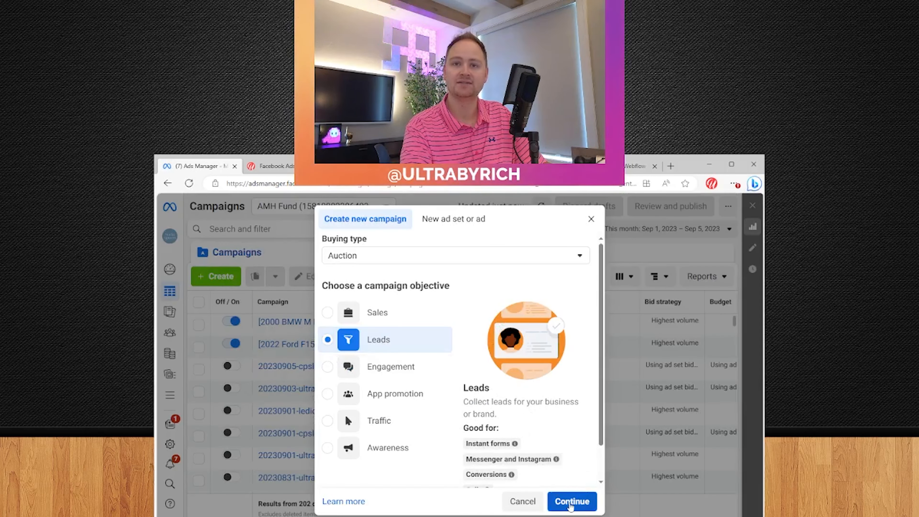
pyautogui.click(571, 501)
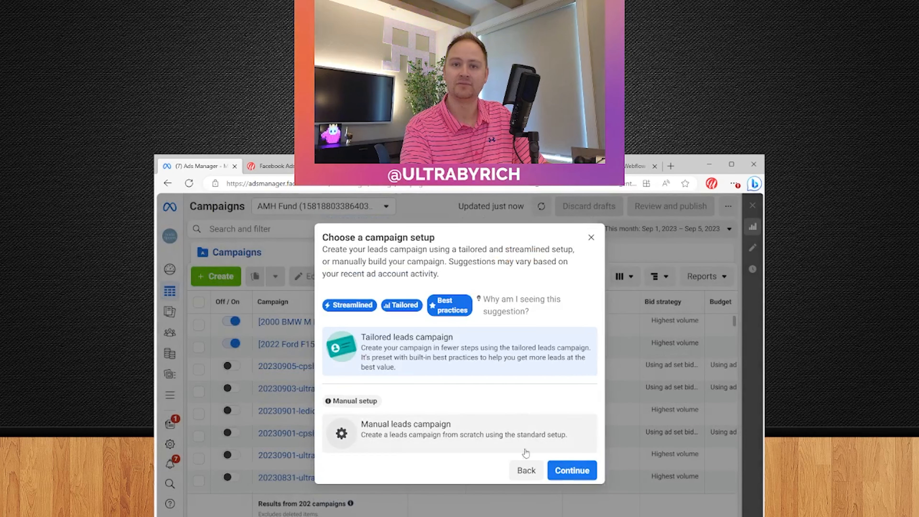
pyautogui.click(570, 470)
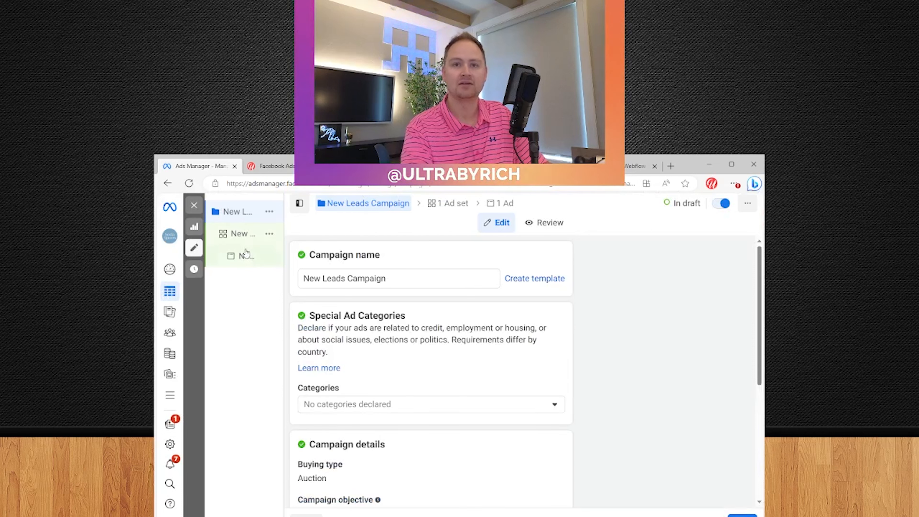
# - Scroll the New Leads Ad Set past conversion, budget and schedule to the Audience section
pyautogui.scroll(-3)
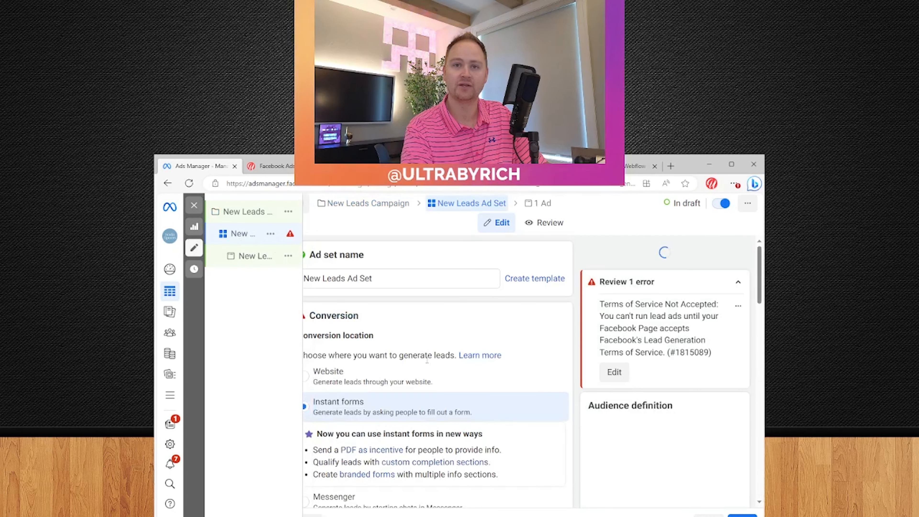
pyautogui.scroll(-3)
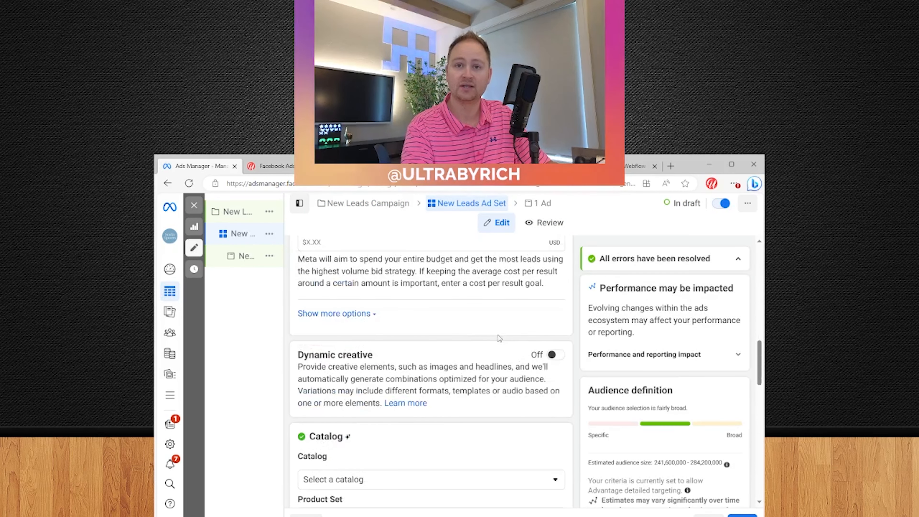
pyautogui.scroll(-3)
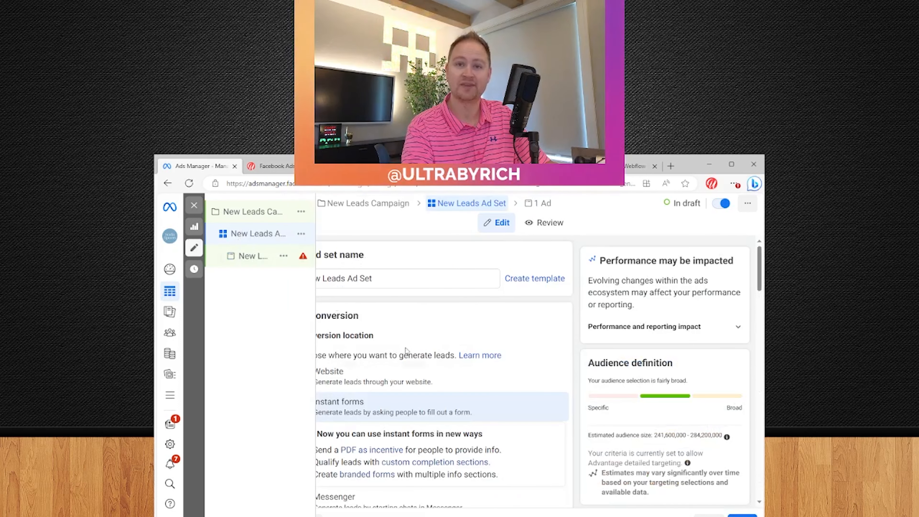
pyautogui.scroll(-3)
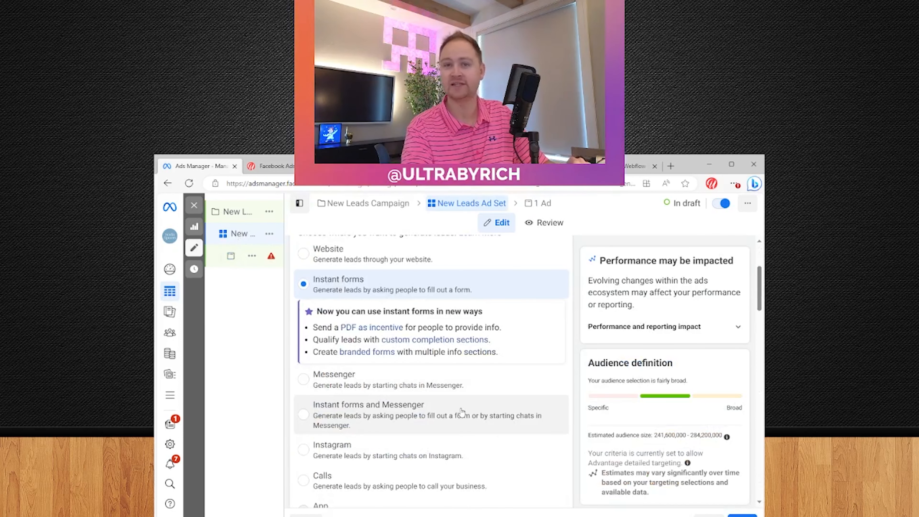
pyautogui.scroll(-3)
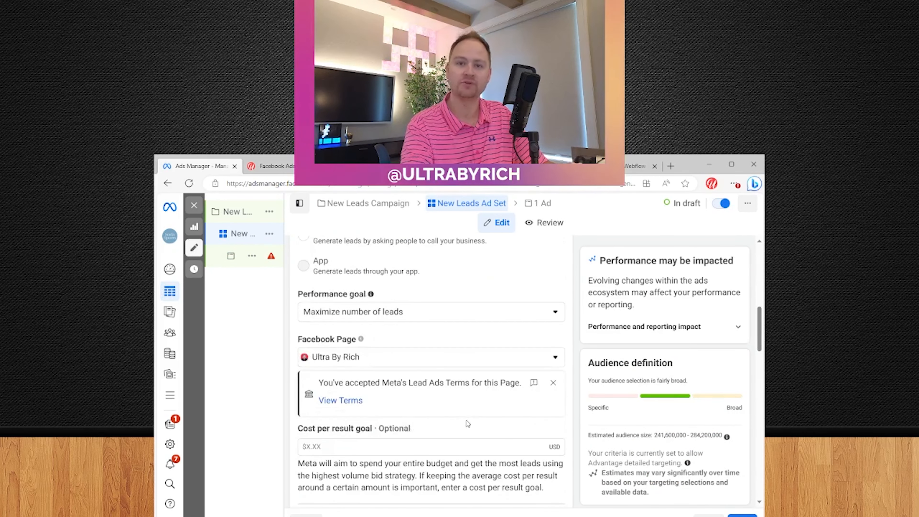
pyautogui.scroll(-3)
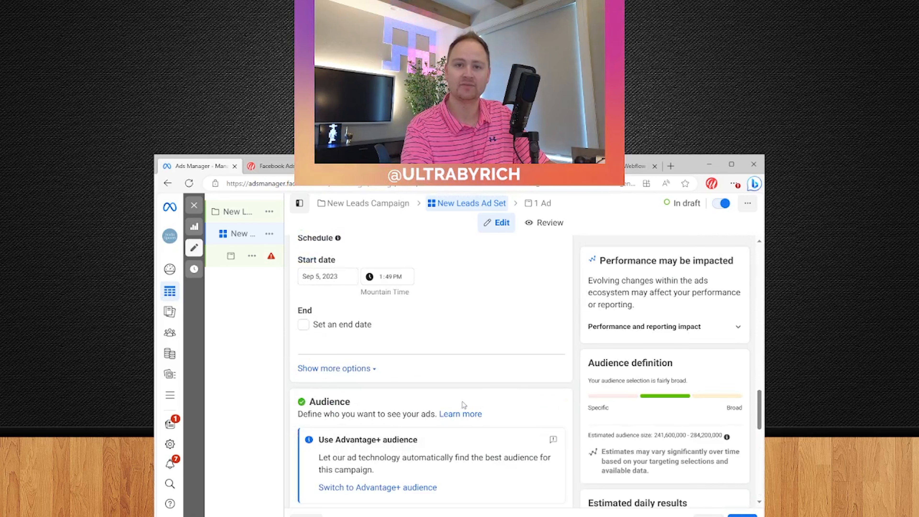
pyautogui.scroll(-3)
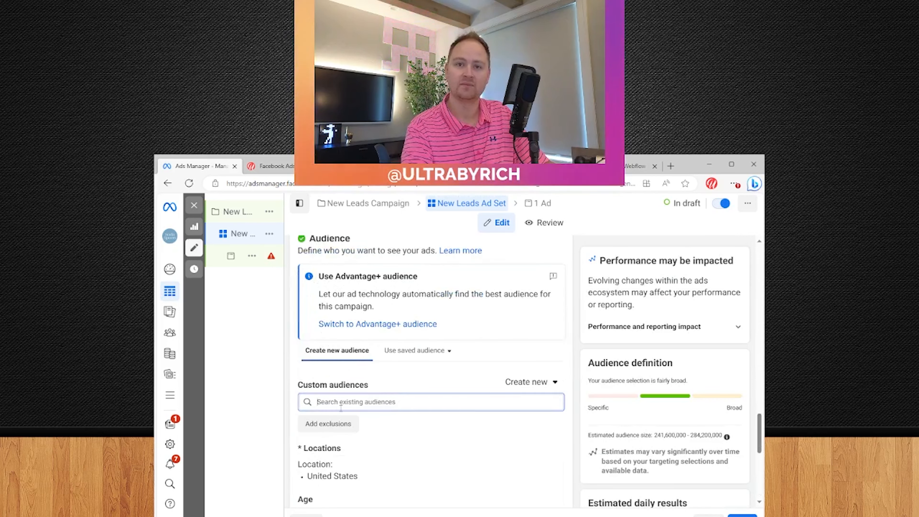
# - Add ultrabyrich-retargeting-forms as the ad set's custom audience
pyautogui.write('ultrabyrich-retargeting-for')
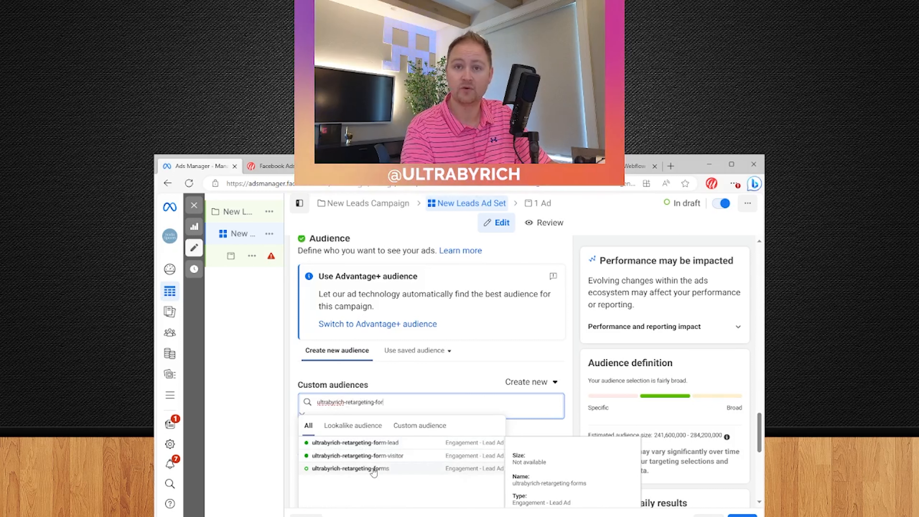
pyautogui.click(351, 468)
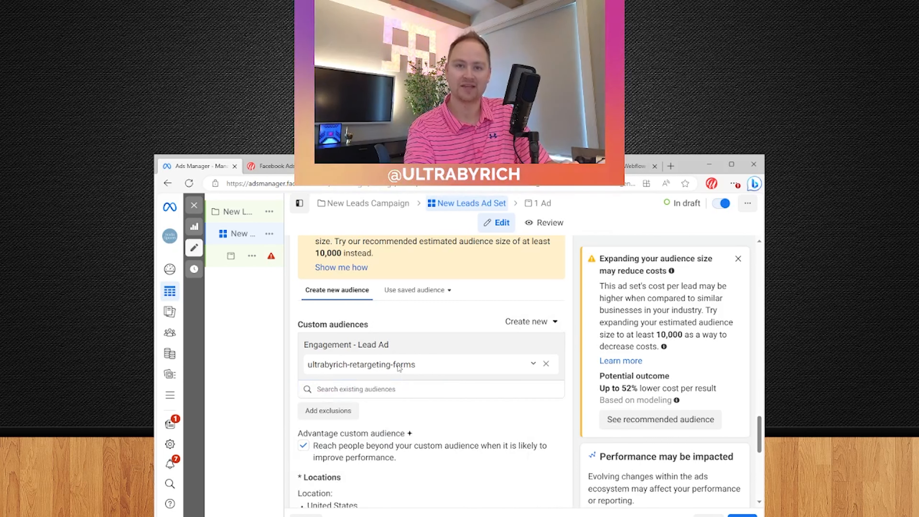
# - Turn off Advantage custom audience and review the remaining ad set settings
pyautogui.scroll(-3)
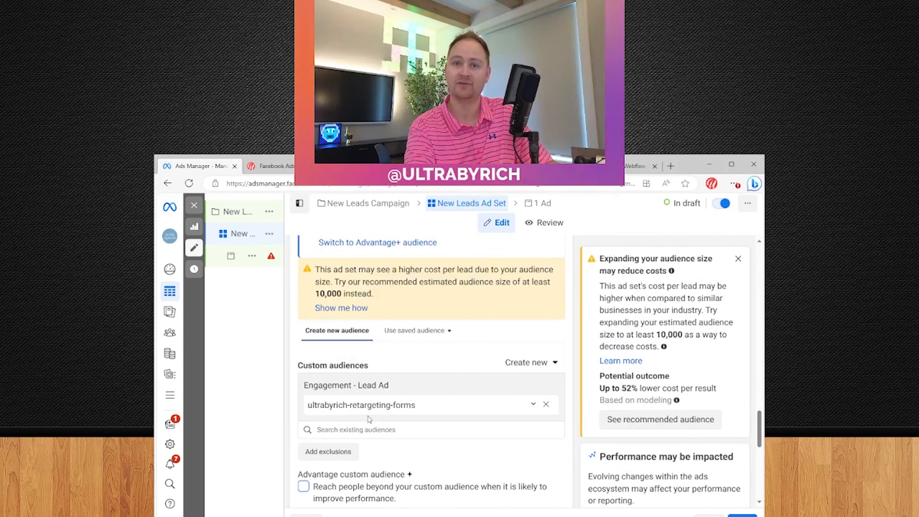
pyautogui.scroll(-3)
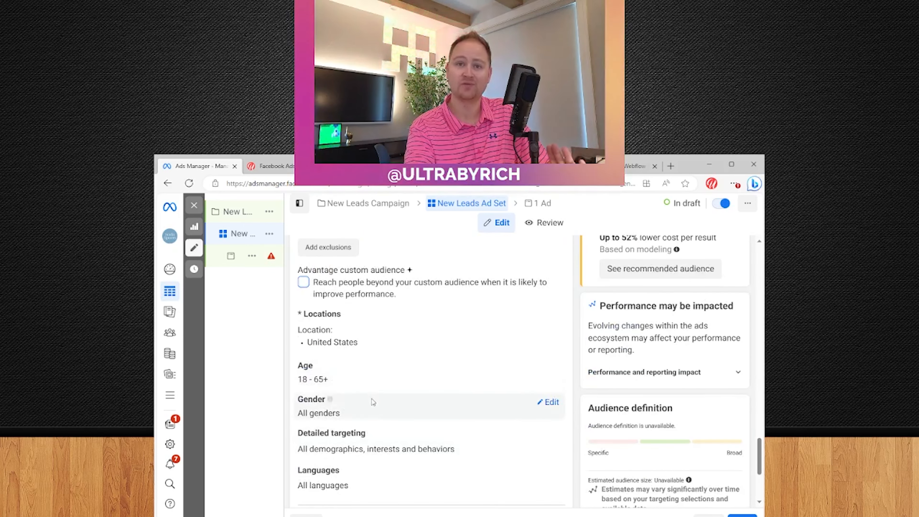
pyautogui.scroll(-3)
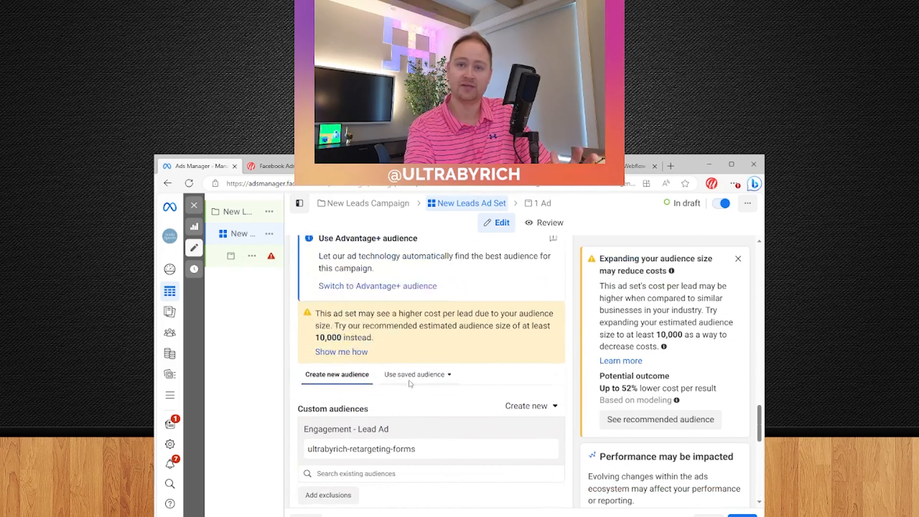
pyautogui.scroll(-3)
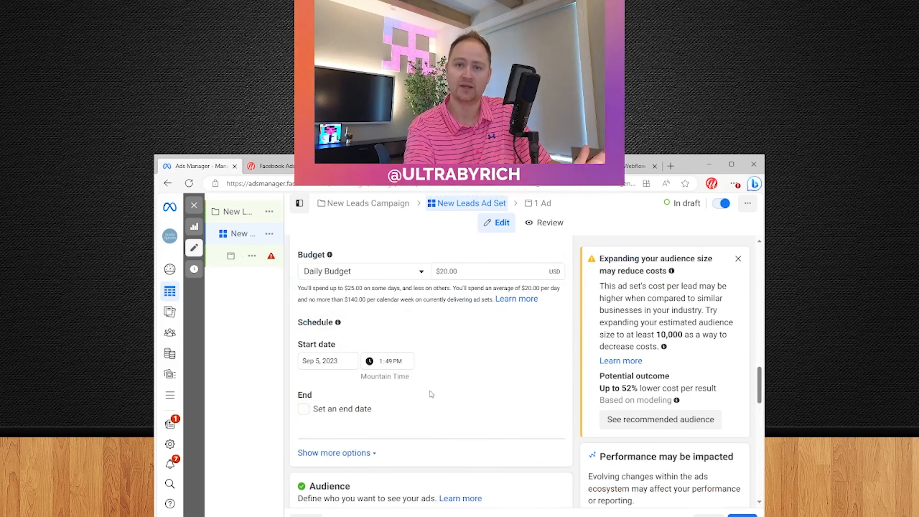
pyautogui.scroll(-3)
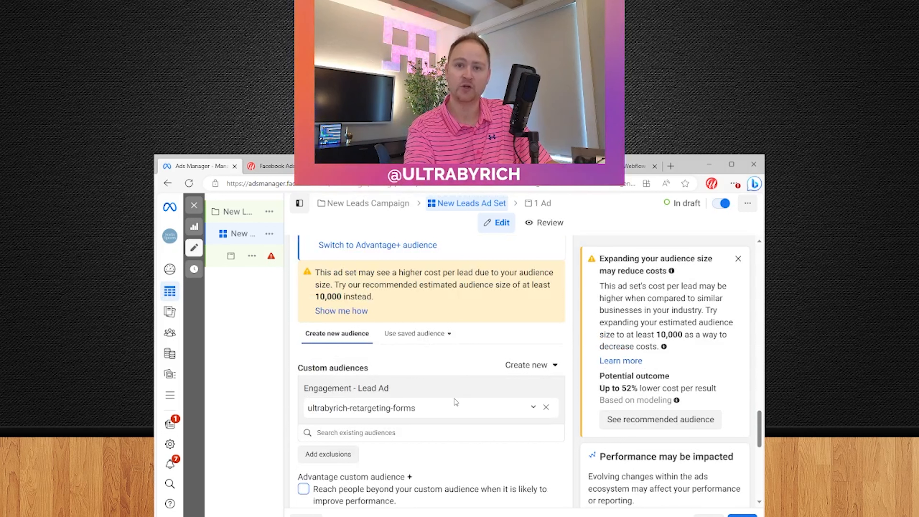
pyautogui.moveTo(457, 412)
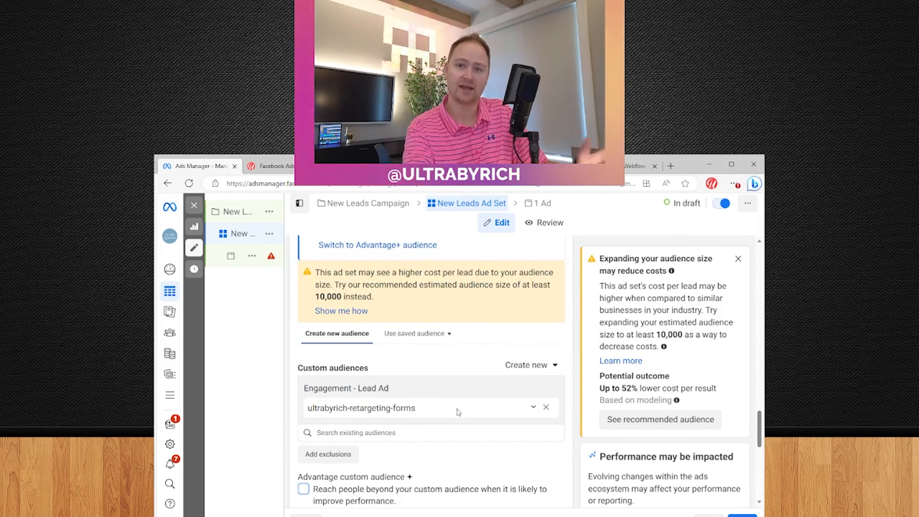